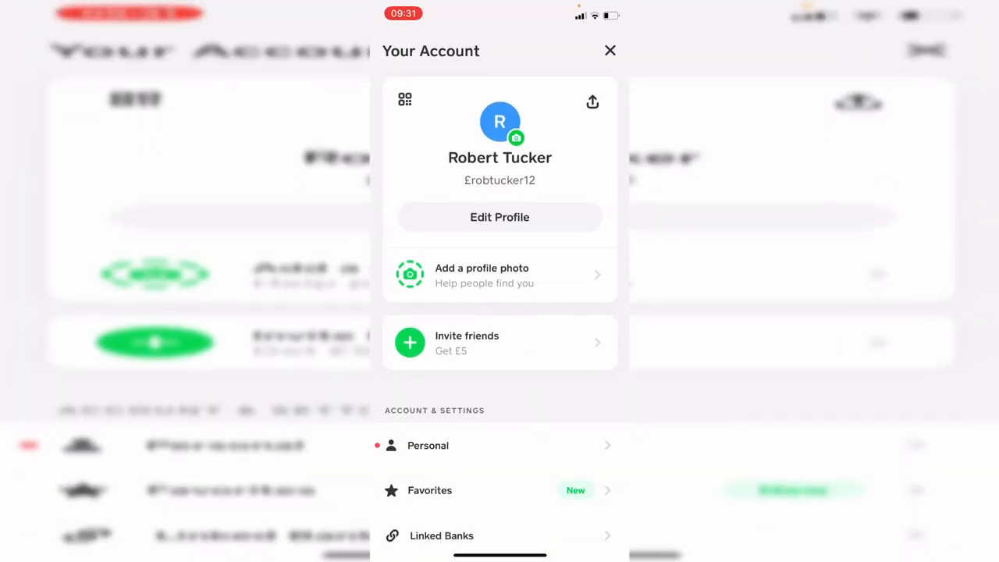
Search Cash App support for 'Close' to surface the Close Your Cash App Account article
scroll(down, 3)
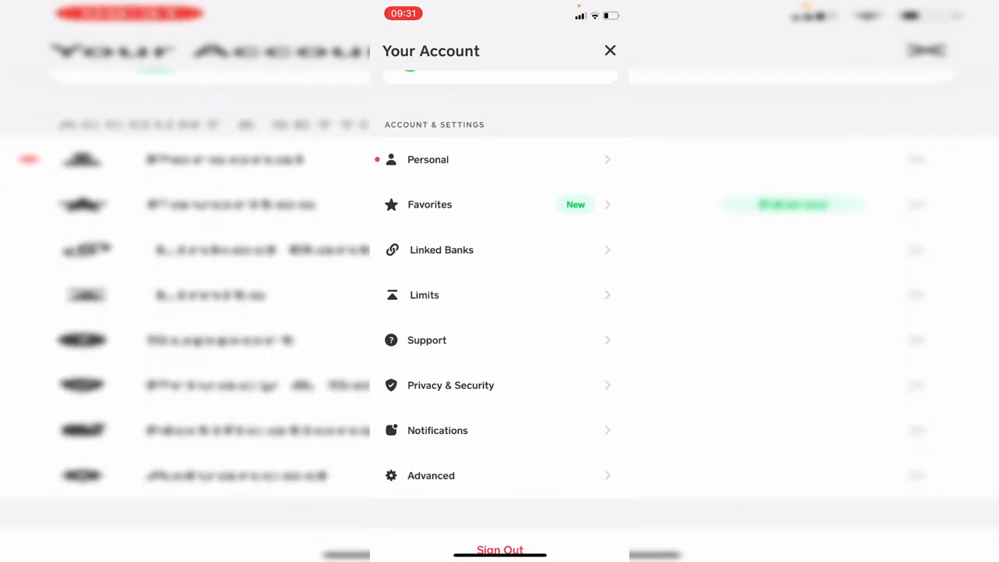
click(427, 340)
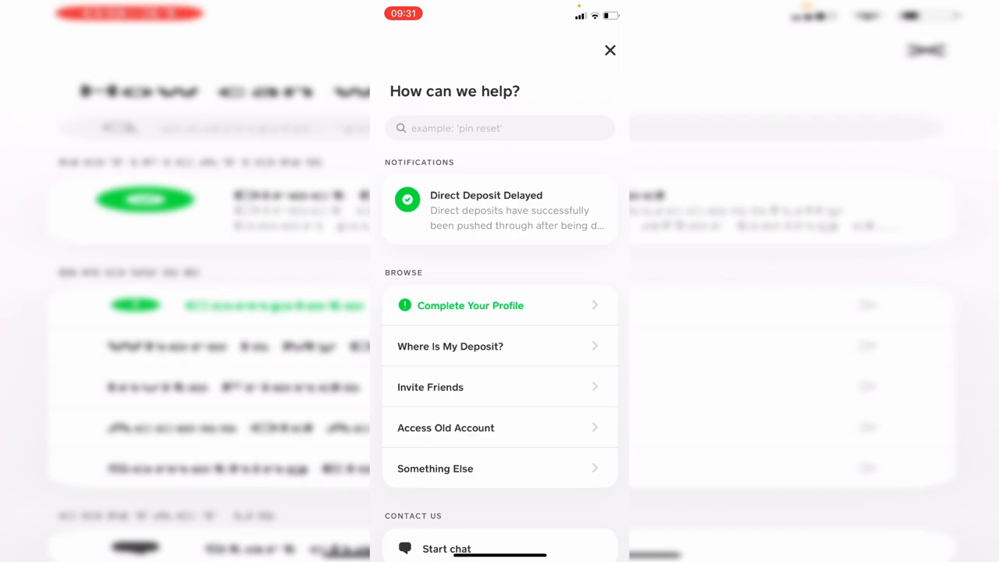
click(499, 128)
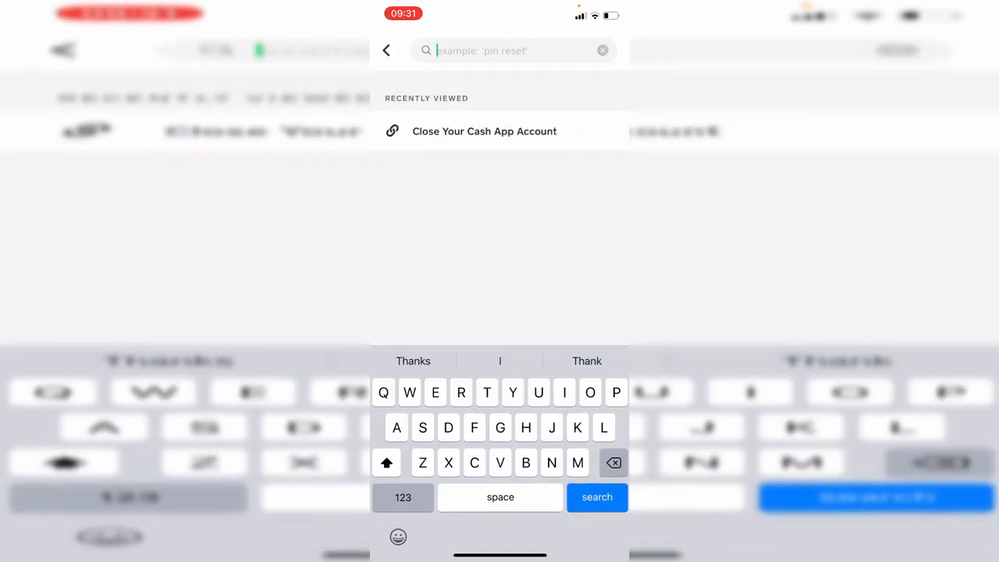
text(Close)
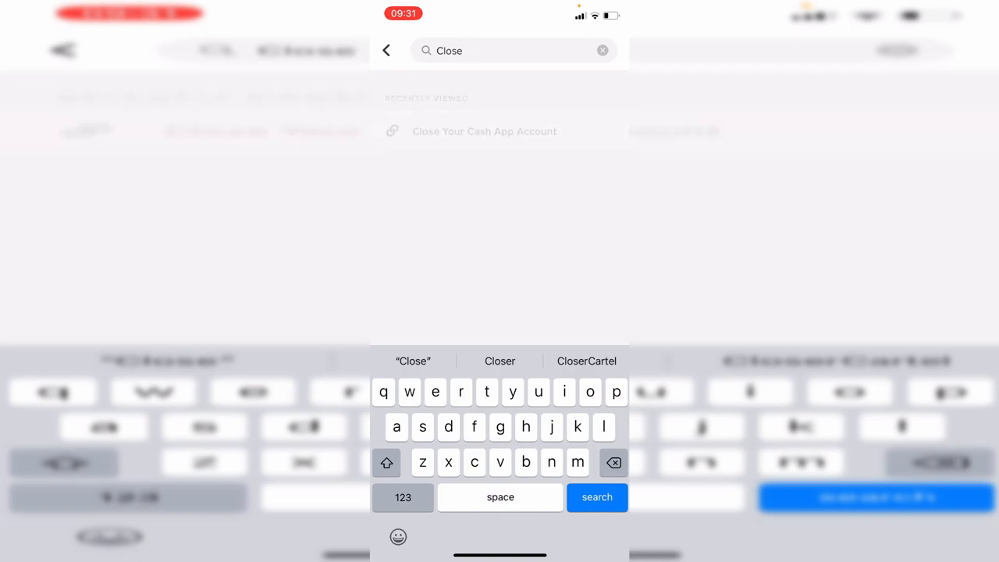
click(596, 496)
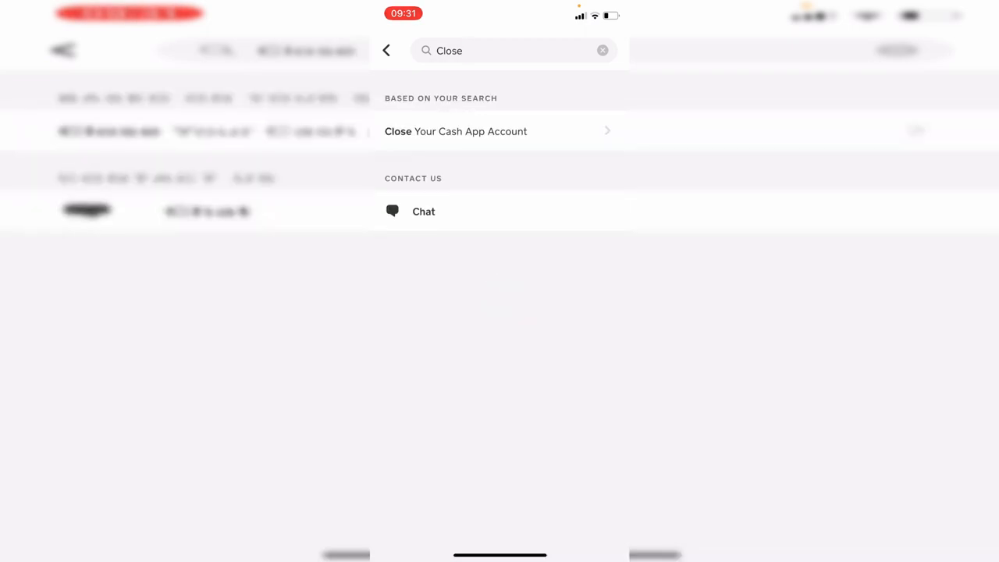